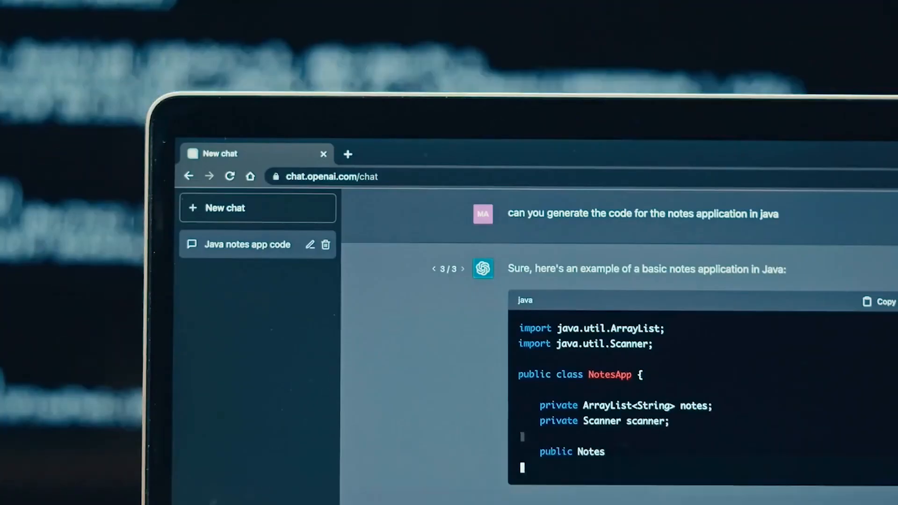
scroll(down, 3)
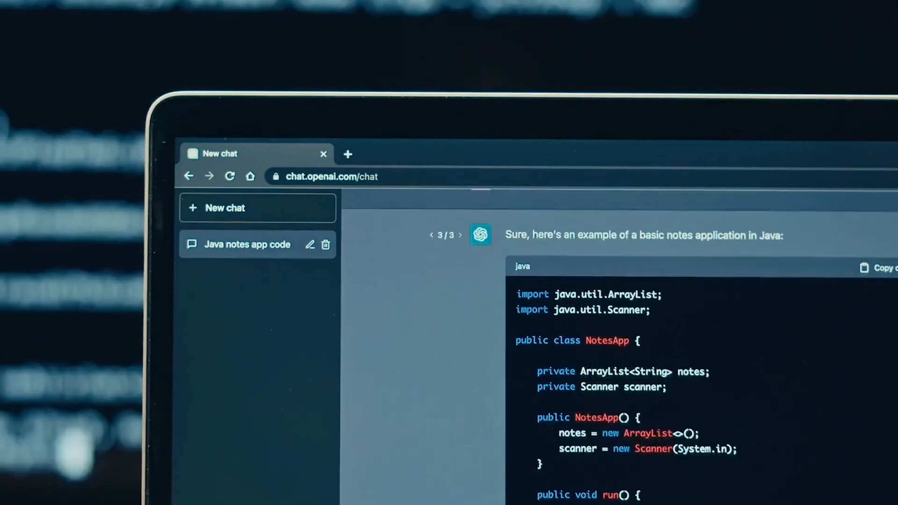
scroll(down, 3)
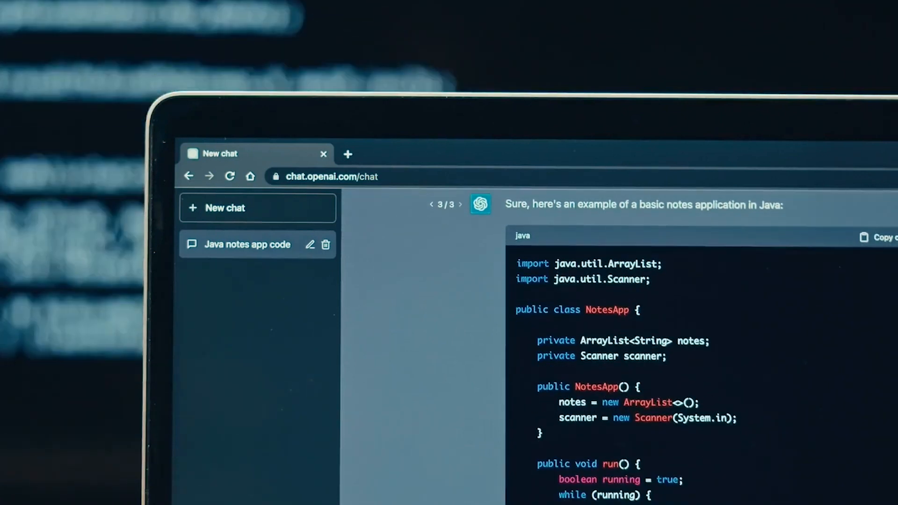
scroll(down, 3)
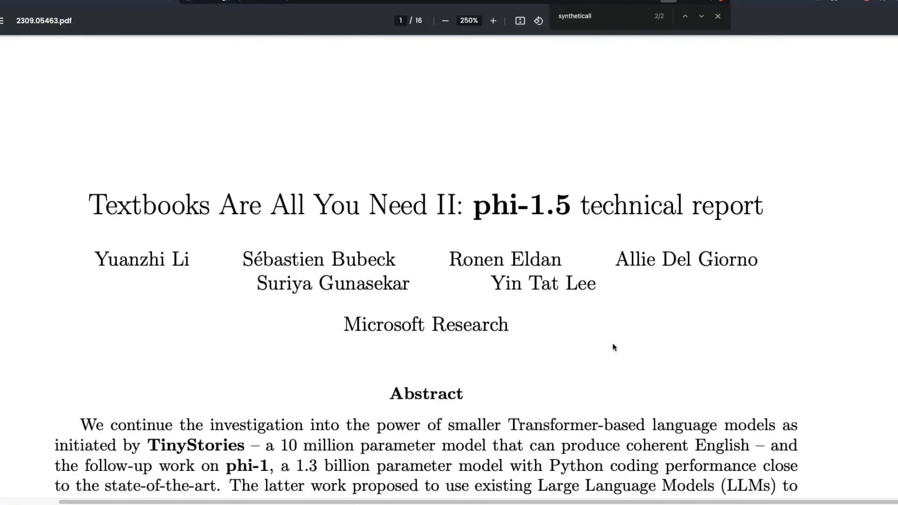
scroll(down, 3)
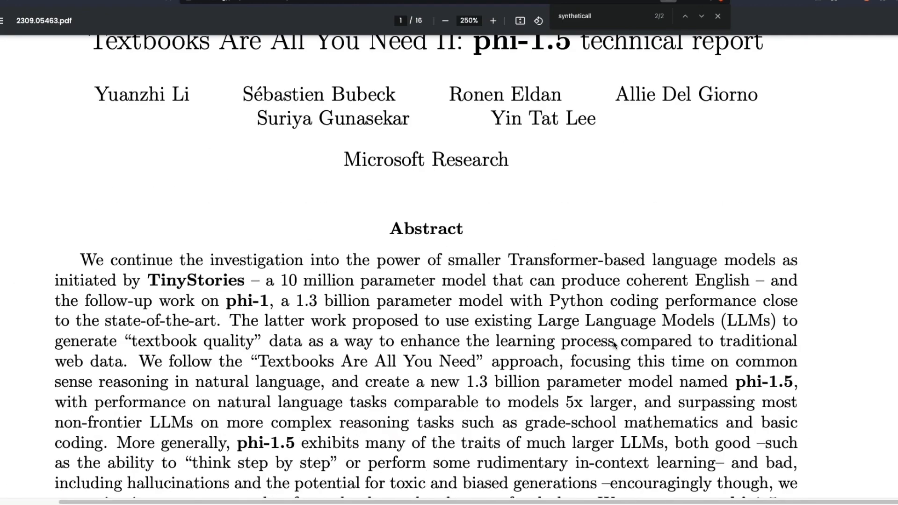